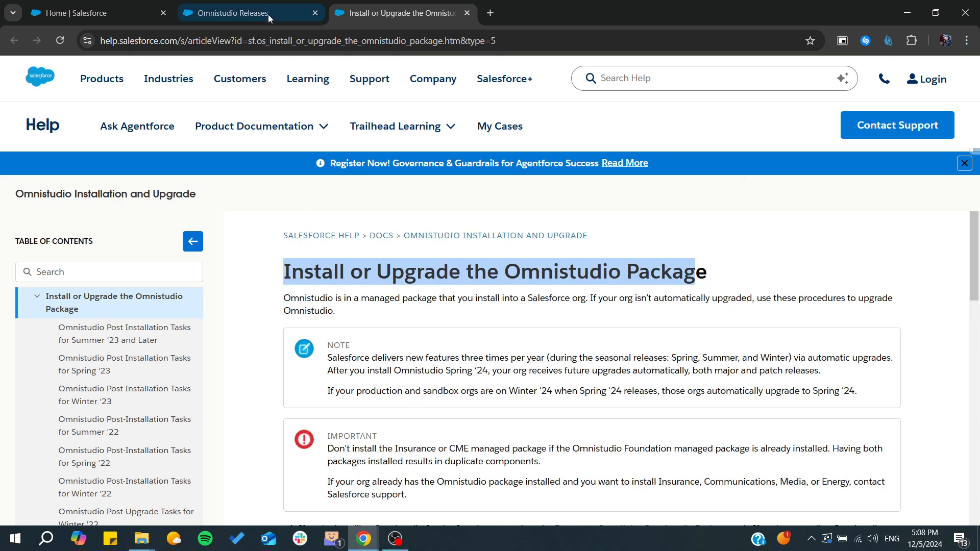
Open the Omnistudio Releases article and scroll to version 252.6's Winter '25 package links.
left_click(231, 12)
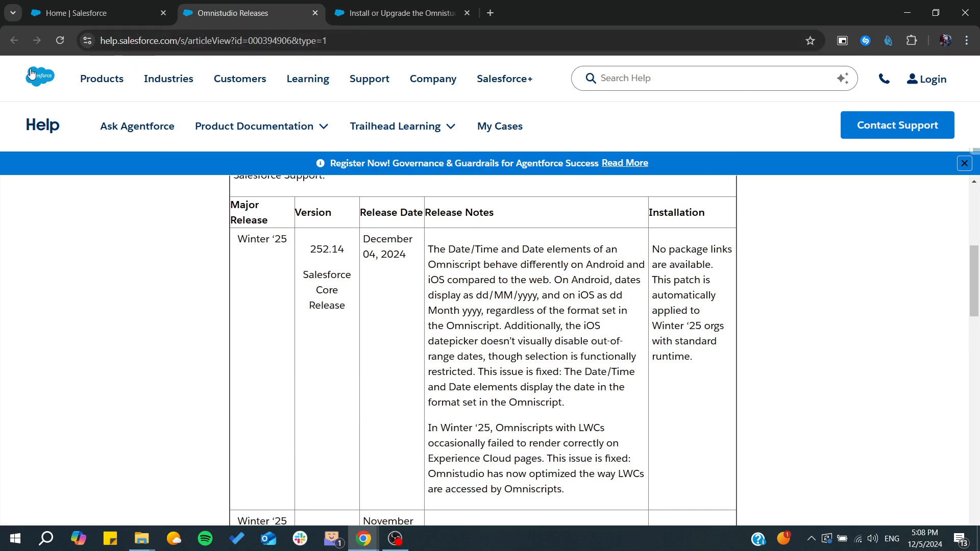
left_click(253, 126)
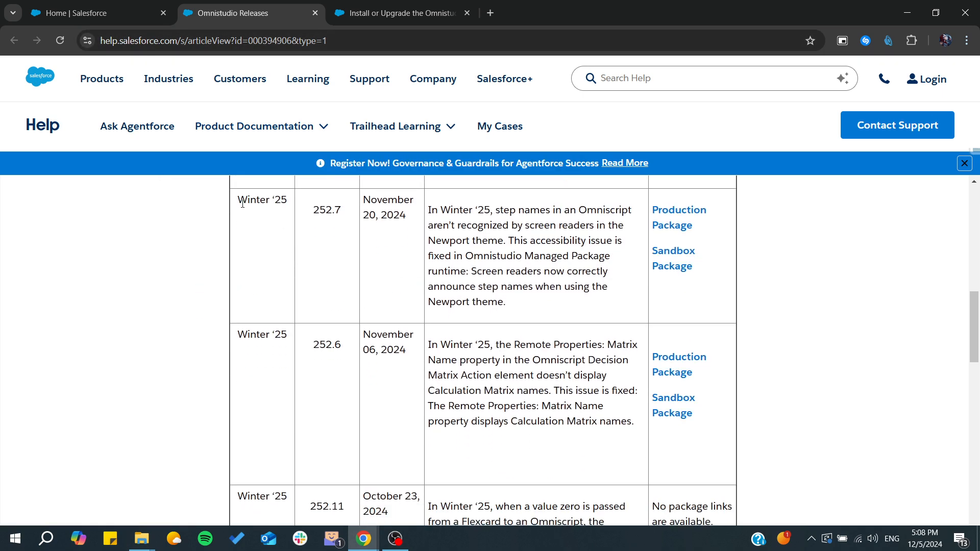
scroll("down", 3)
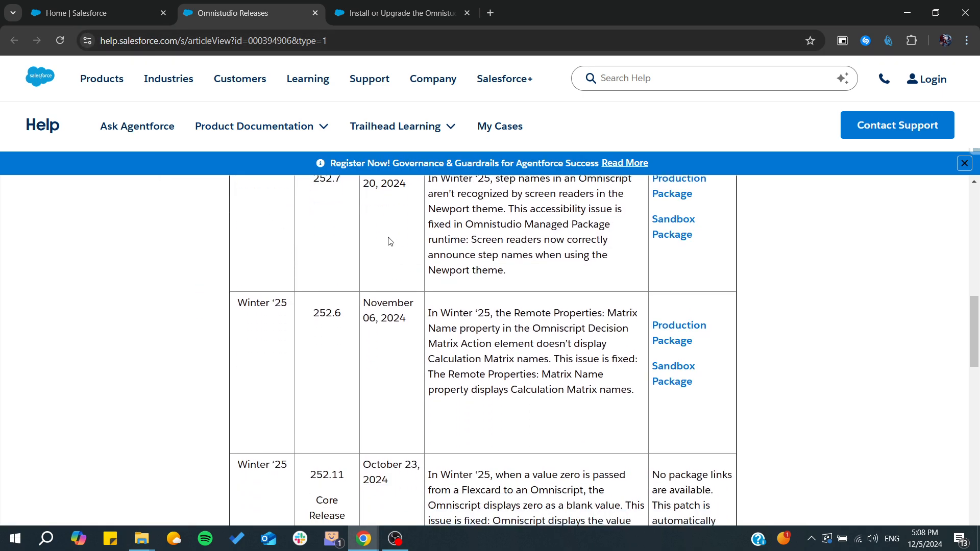
scroll("down", 3)
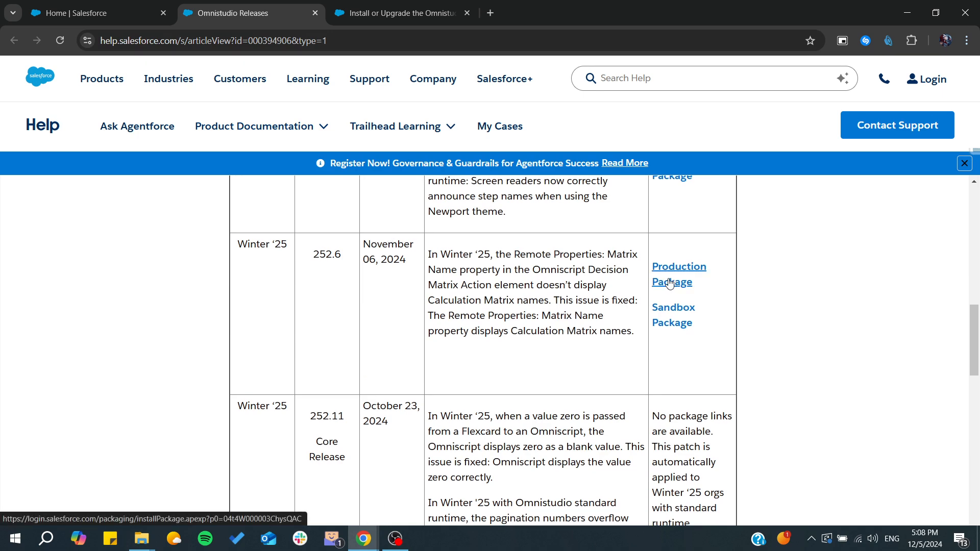
Check the Salesforce org home page, then log out of the org.
left_click(97, 12)
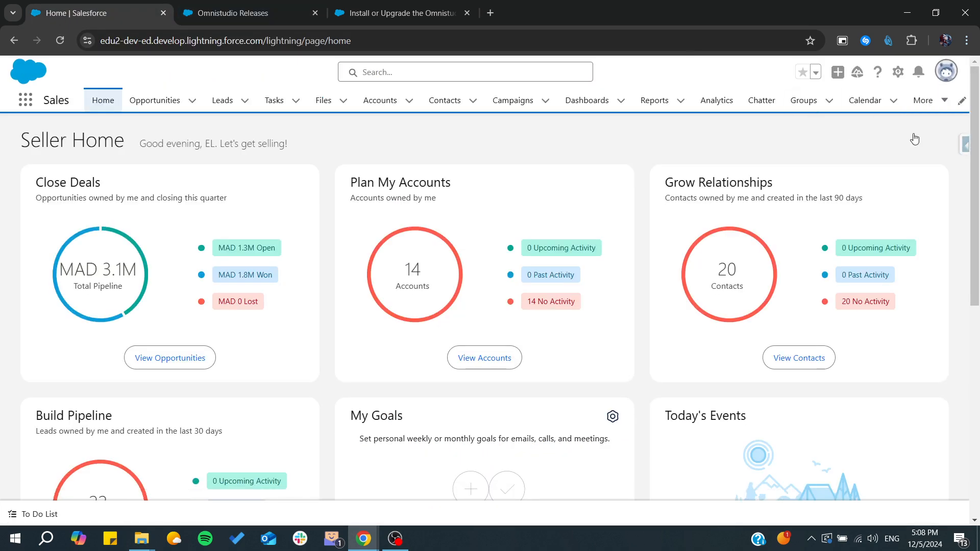
left_click(946, 72)
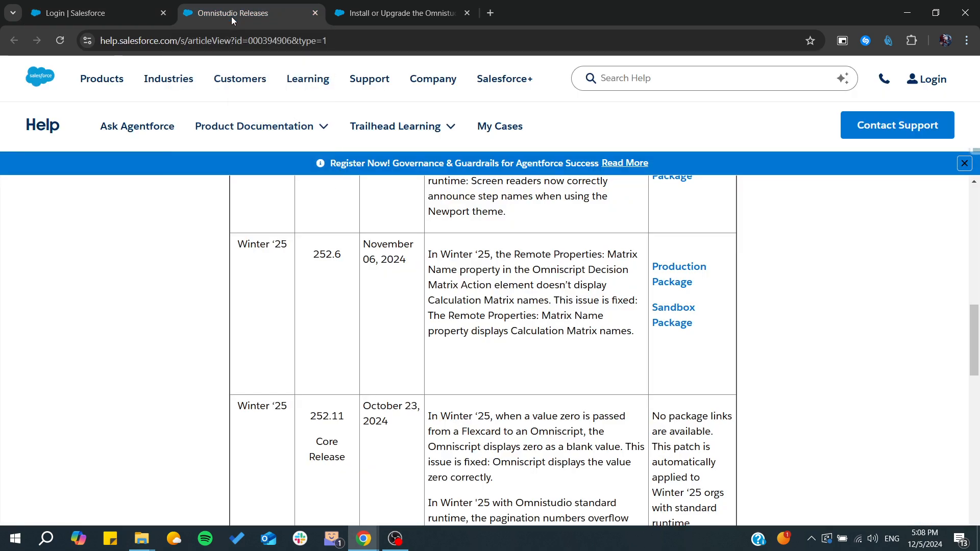
mouse_move(679, 274)
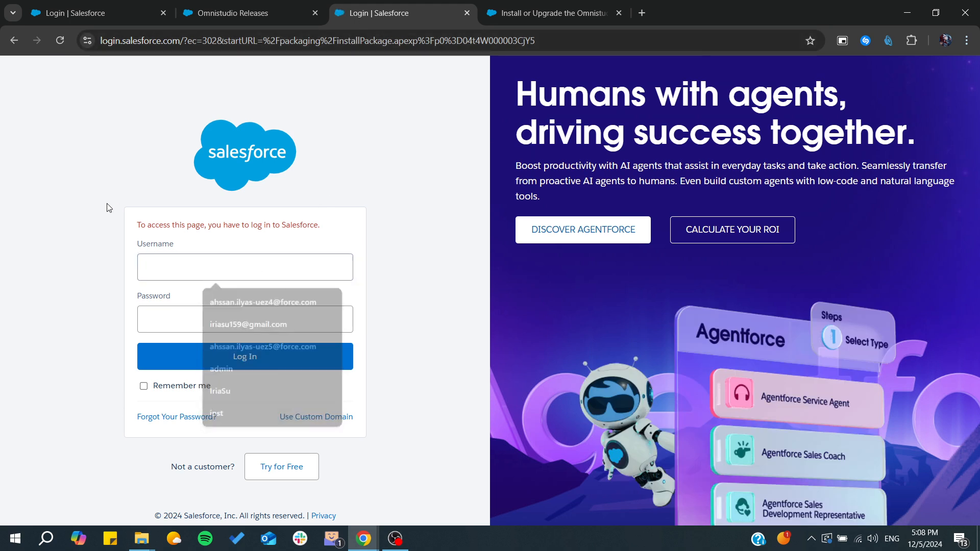
Log in with the saved username and verify identity with the authenticator code.
left_click(244, 267)
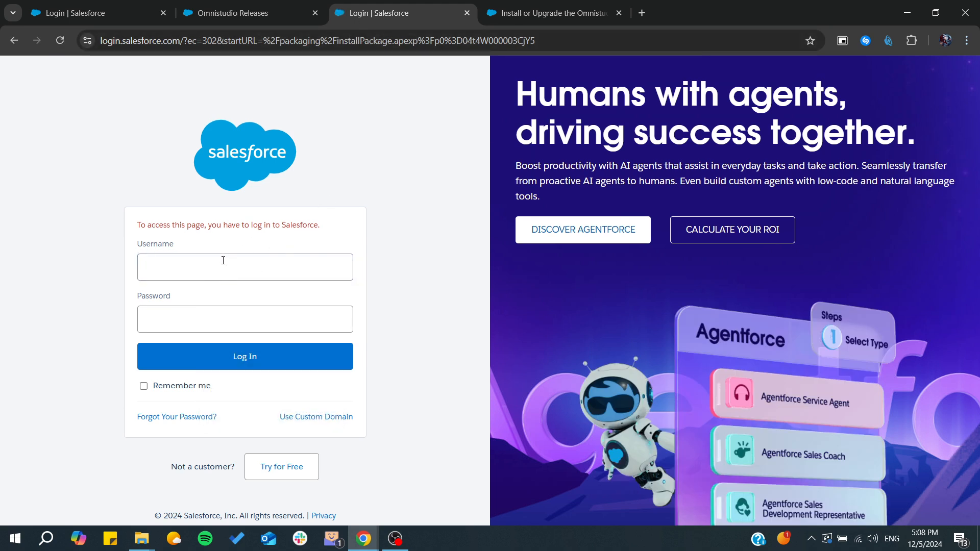
left_click(245, 356)
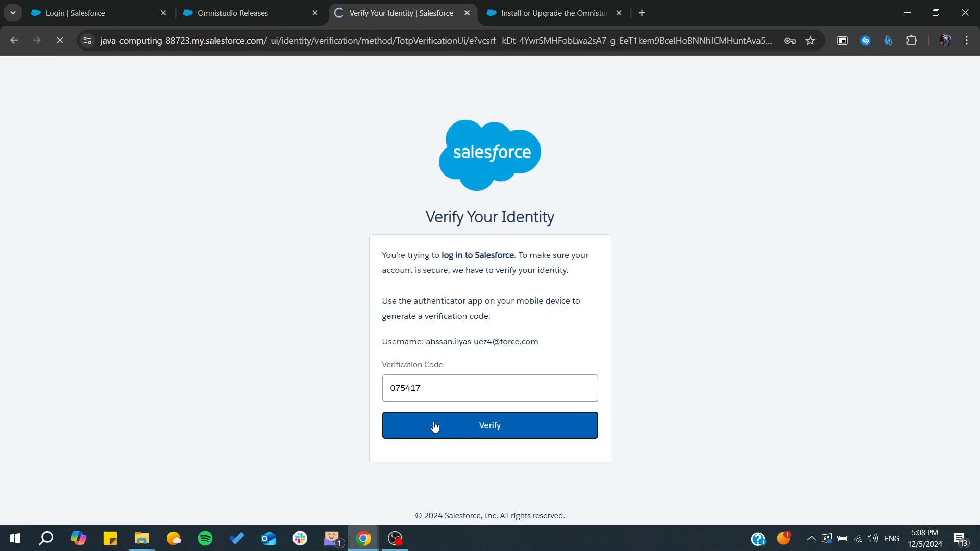
left_click(489, 425)
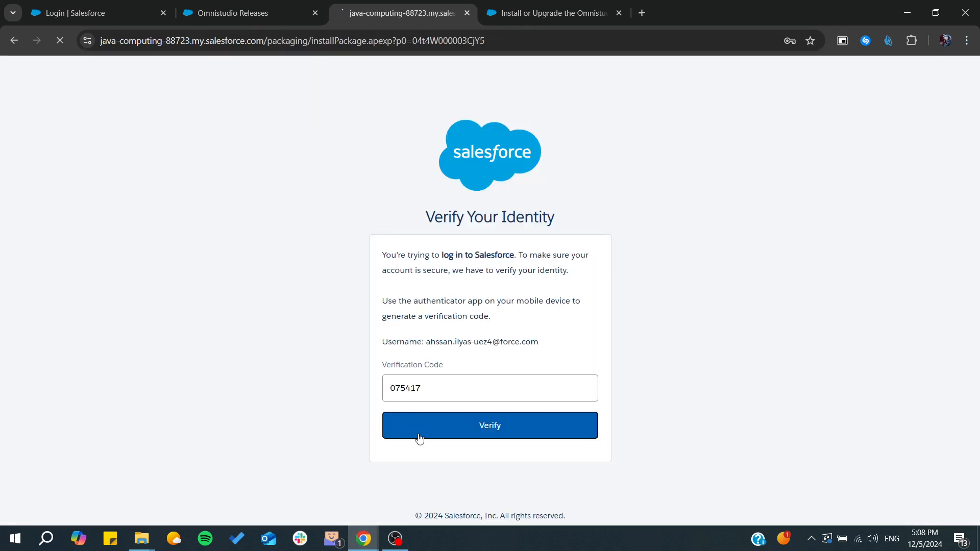
left_click(489, 425)
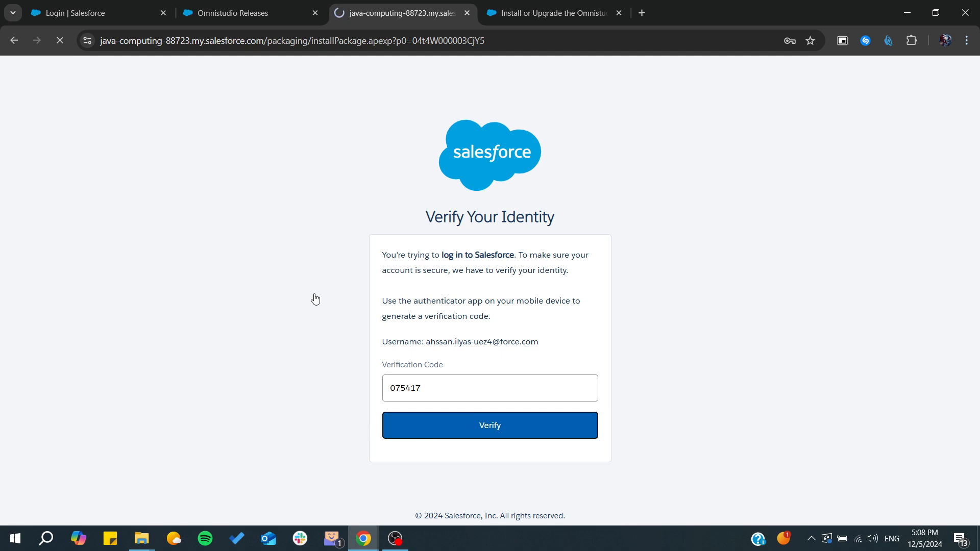
left_click(489, 425)
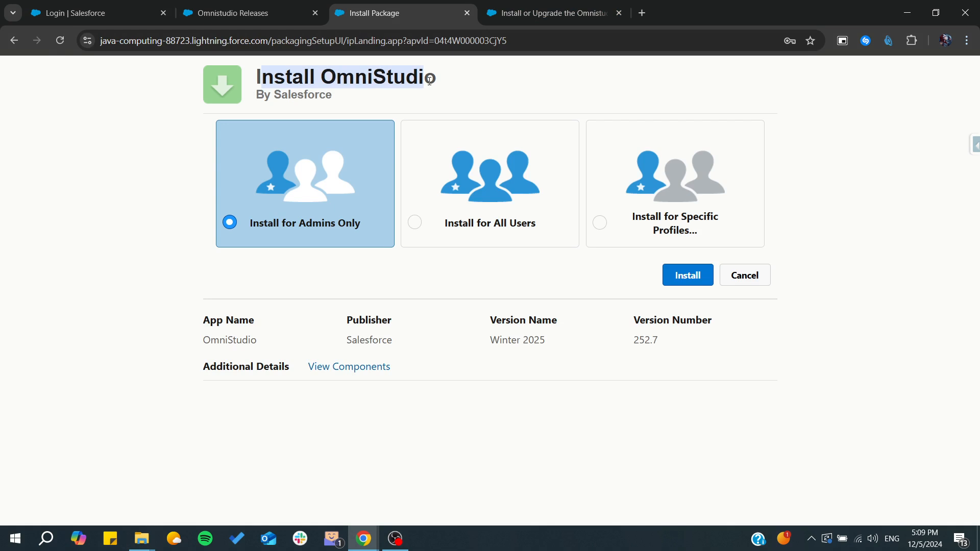
mouse_move(283, 235)
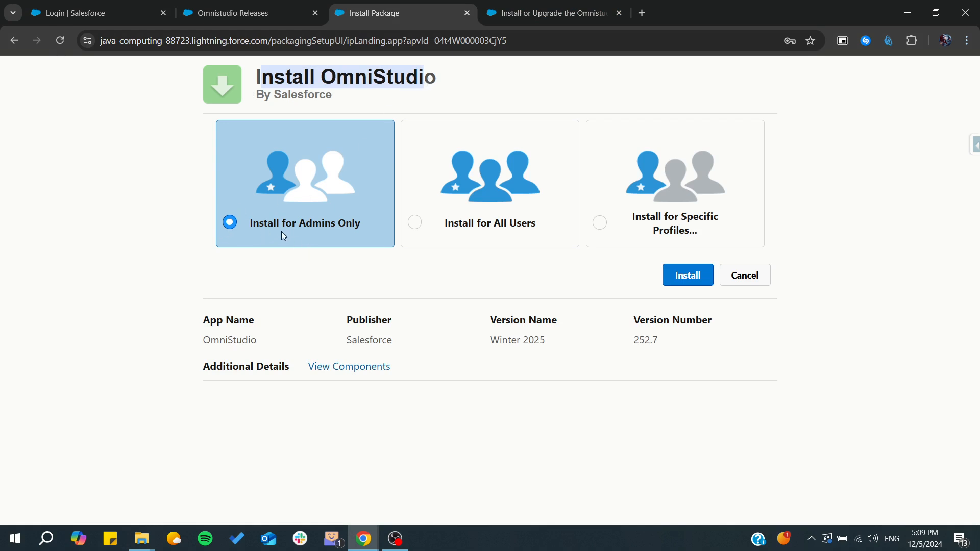
Install OmniStudio 252.7 for admins only, granting access to third-party web sites.
left_click(687, 275)
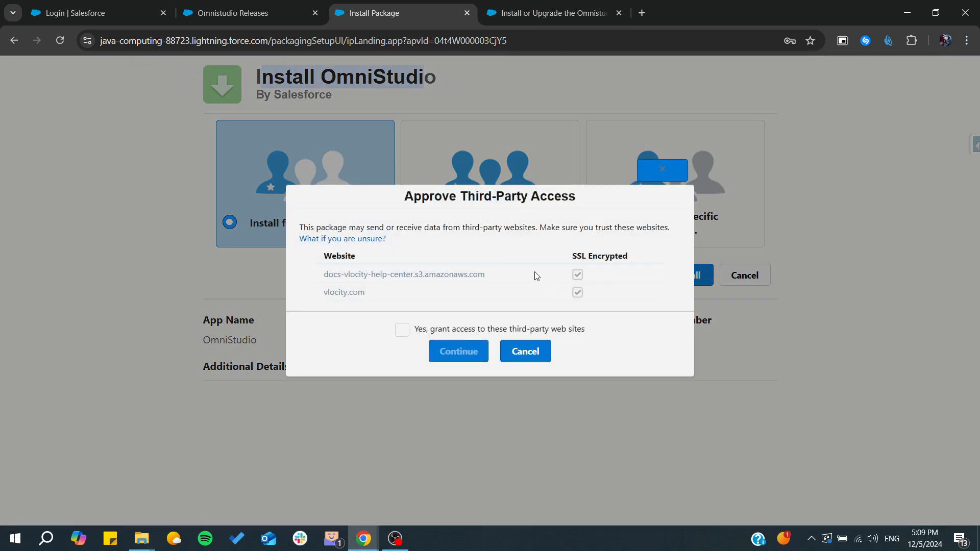
left_click(402, 329)
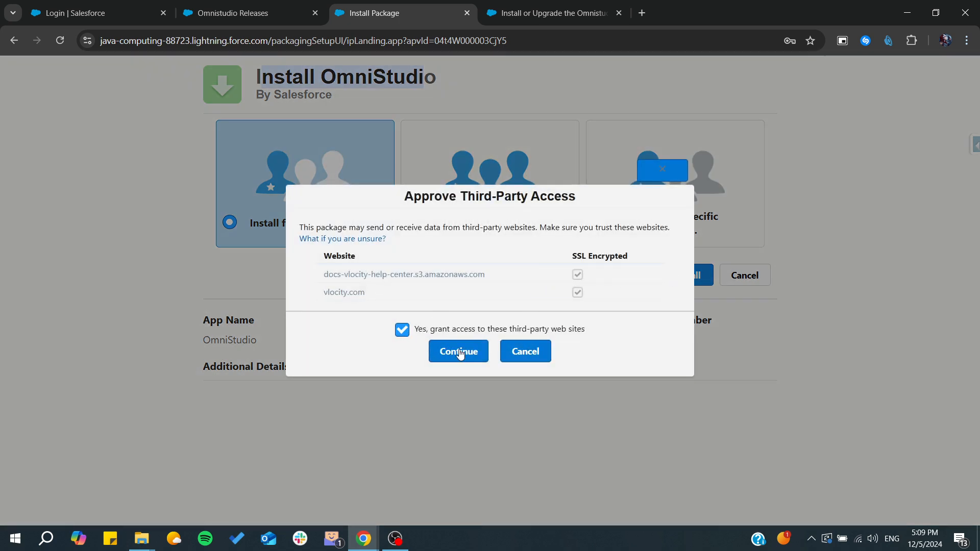
left_click(457, 351)
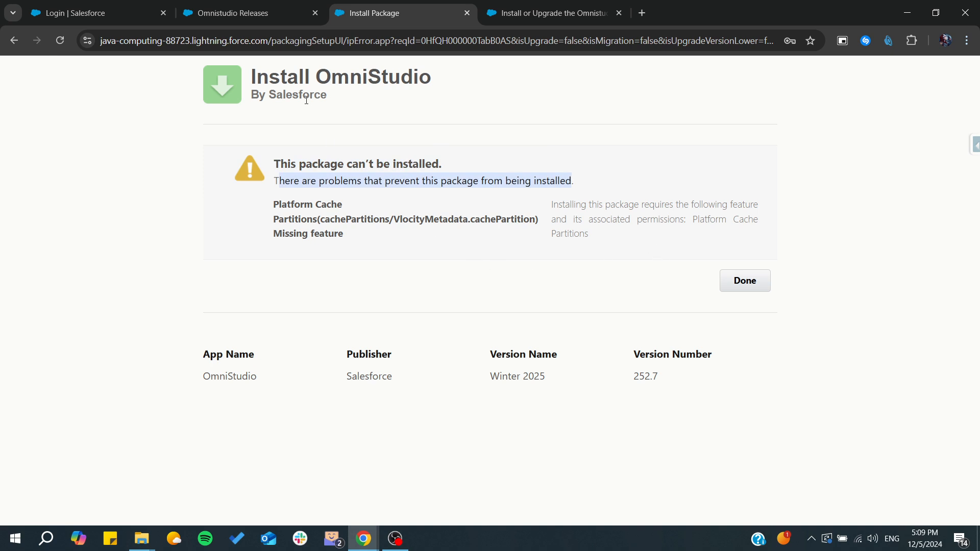
Return to the Install or Upgrade the Omnistudio Package article and scroll to its steps.
left_click(552, 12)
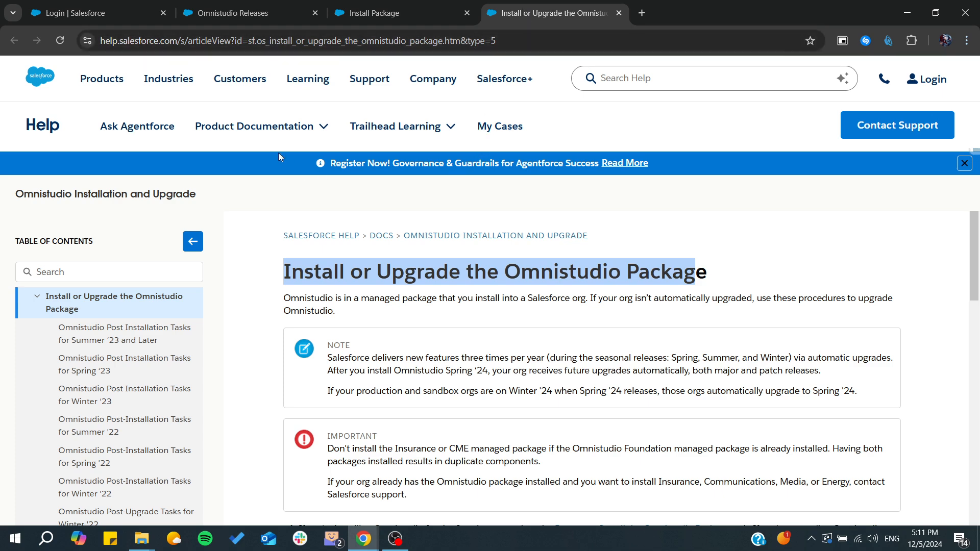
scroll("down", 3)
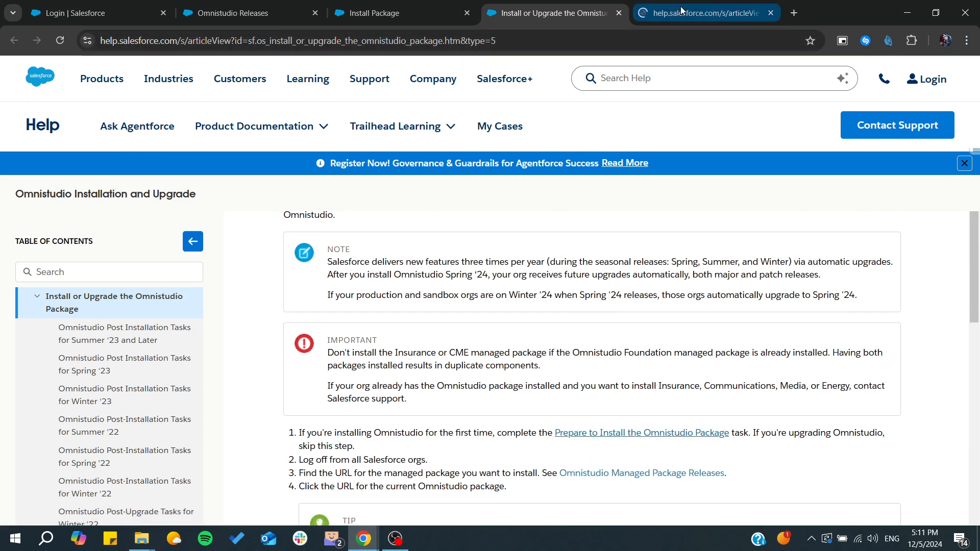
Open the Prepare to Install article and highlight the admin email and user setup steps.
left_click(641, 432)
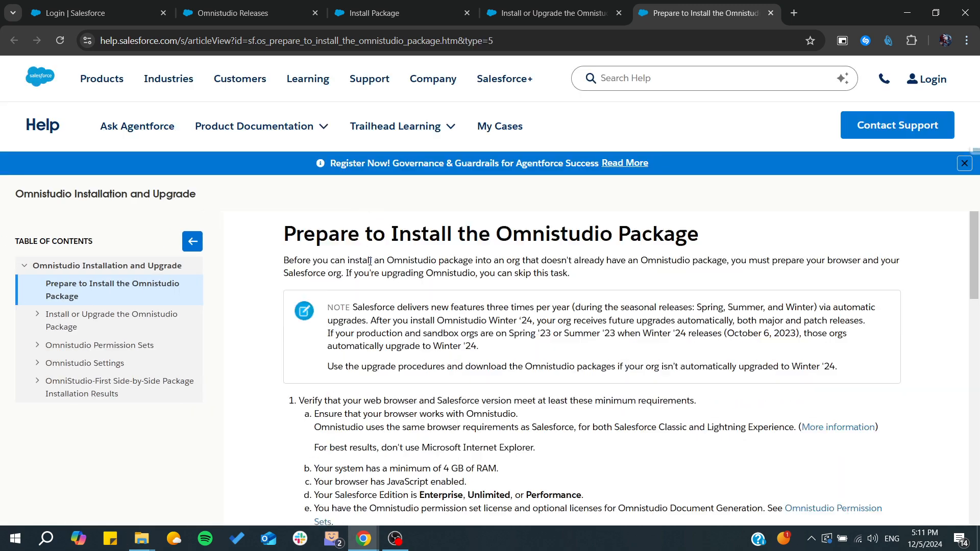
scroll("down", 3)
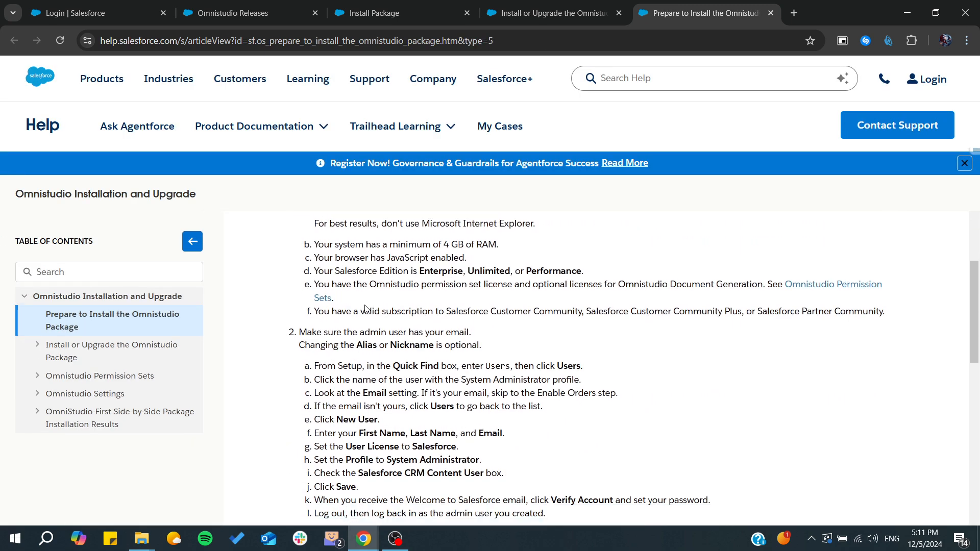
scroll("down", 3)
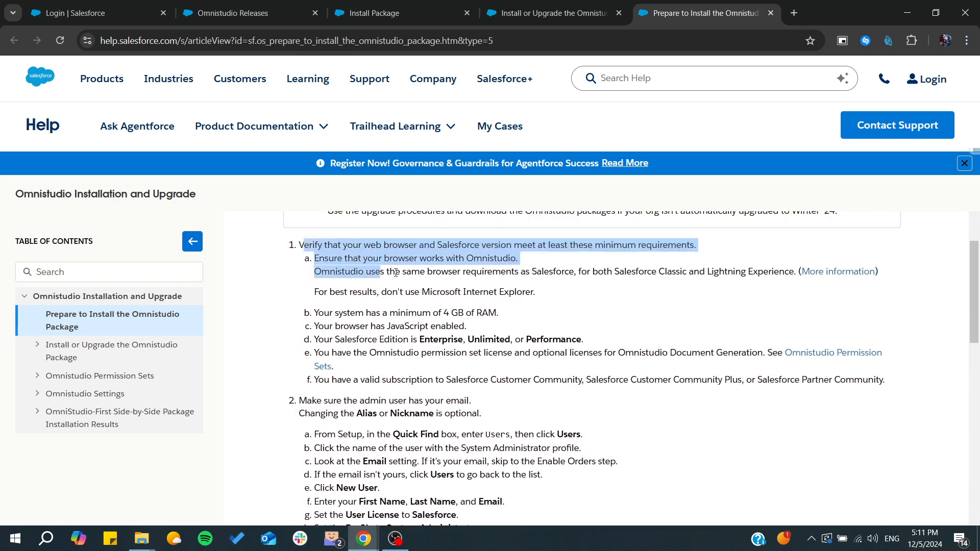
scroll("down", 3)
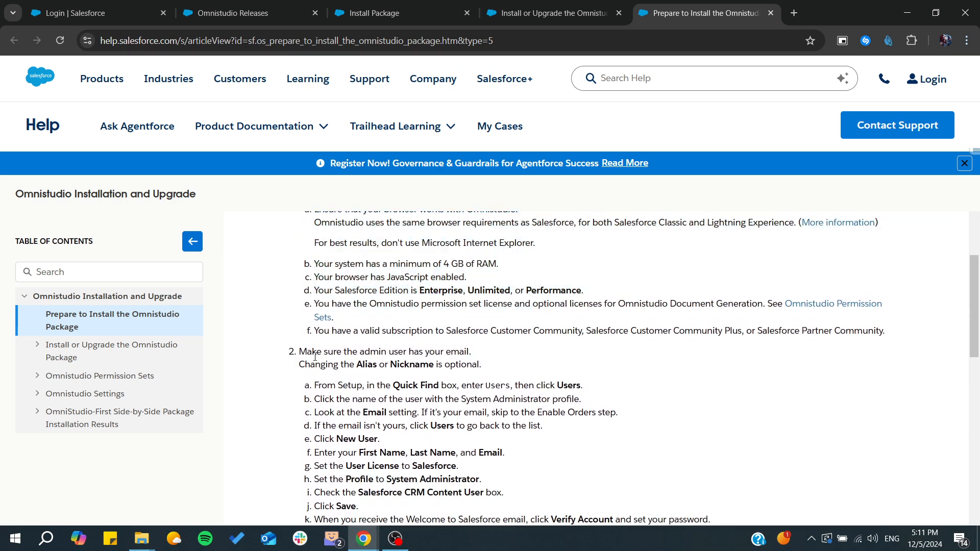
left_click_drag(298, 351, 481, 364)
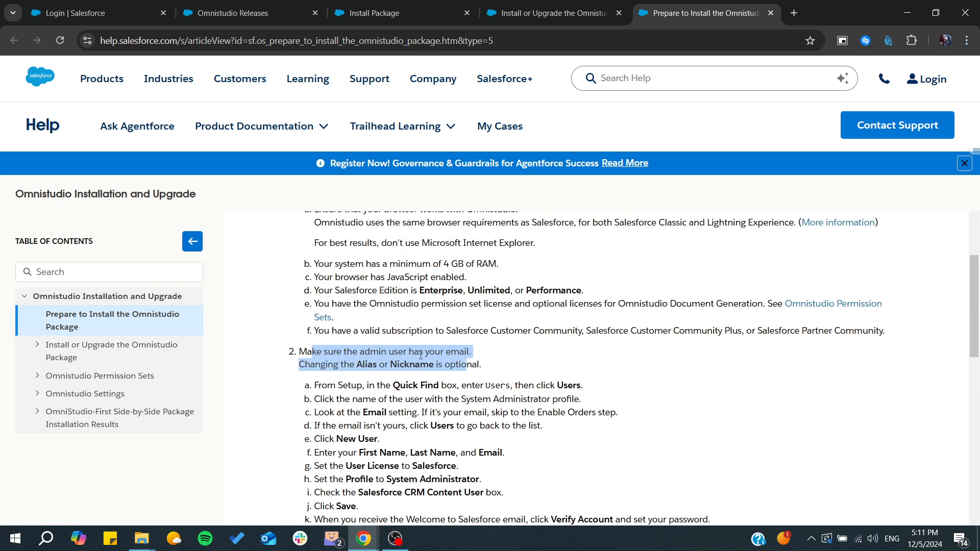
scroll("down", 3)
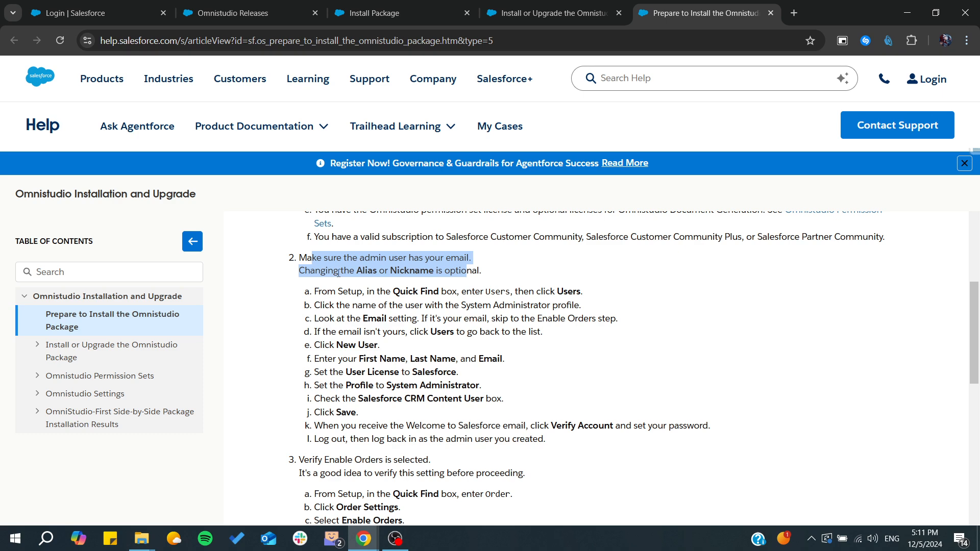
left_click_drag(306, 257, 434, 398)
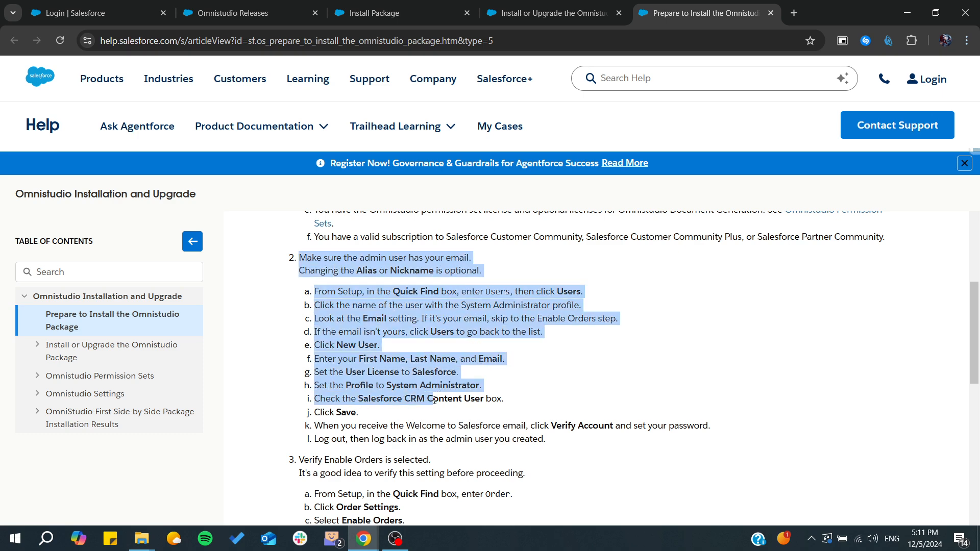
Finish reviewing prerequisites and dismiss the failed install, reaching Installed Packages.
scroll("down", 3)
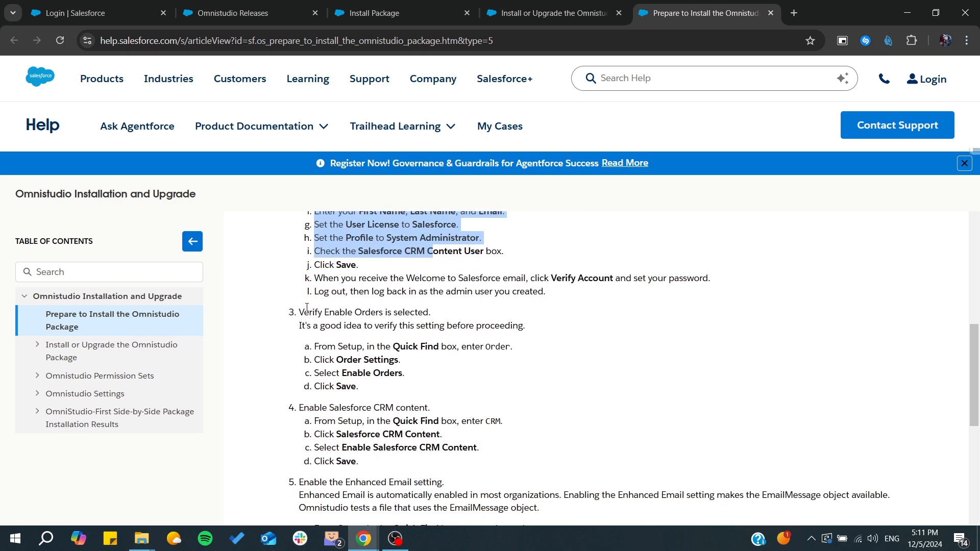
scroll("down", 3)
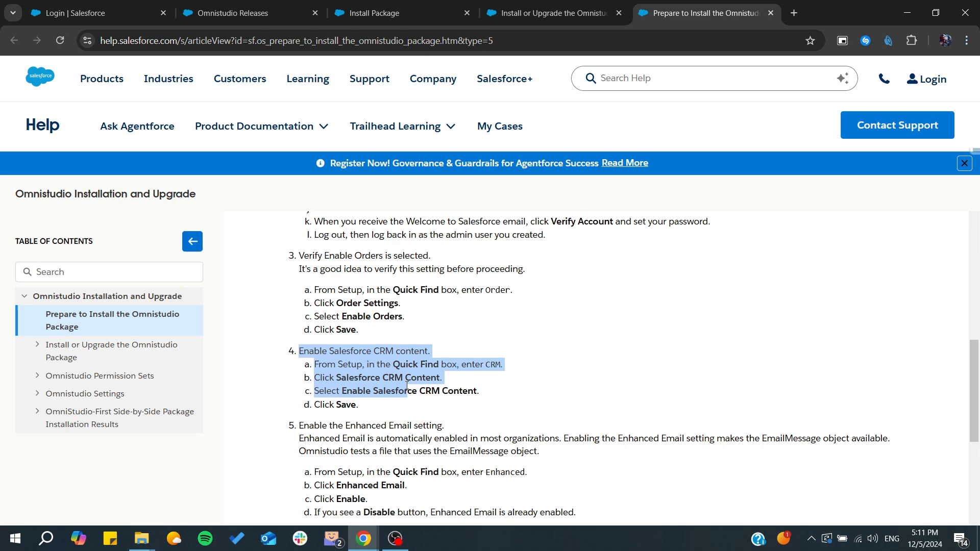
scroll("down", 3)
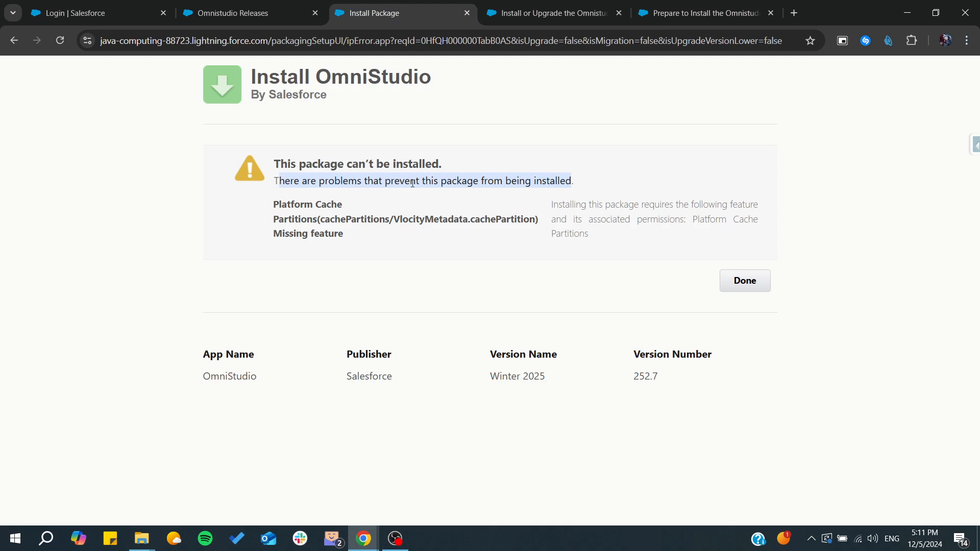
left_click(744, 281)
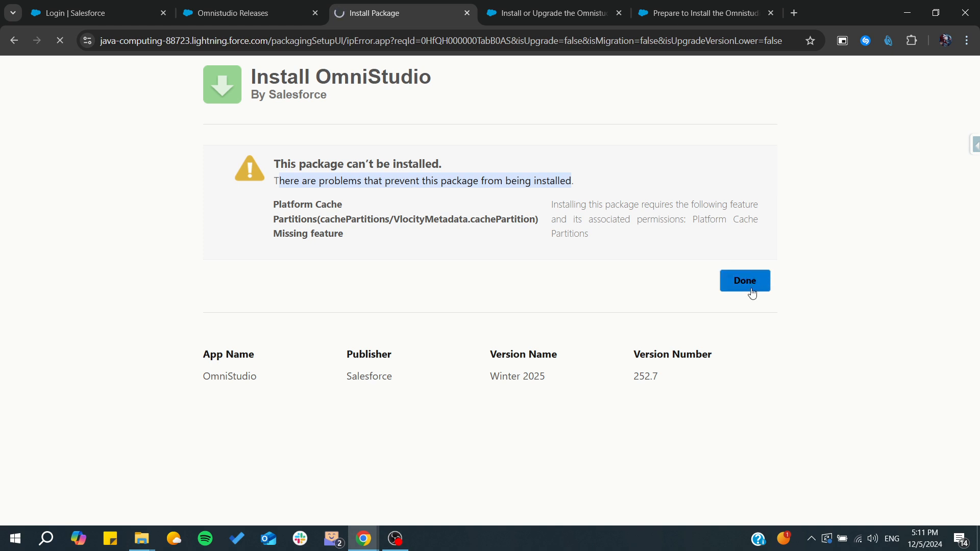
left_click(743, 281)
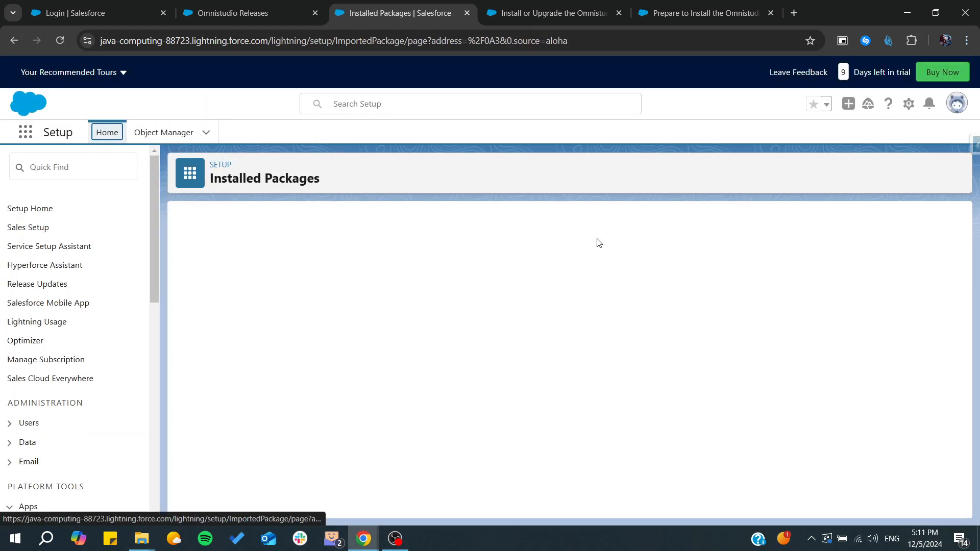